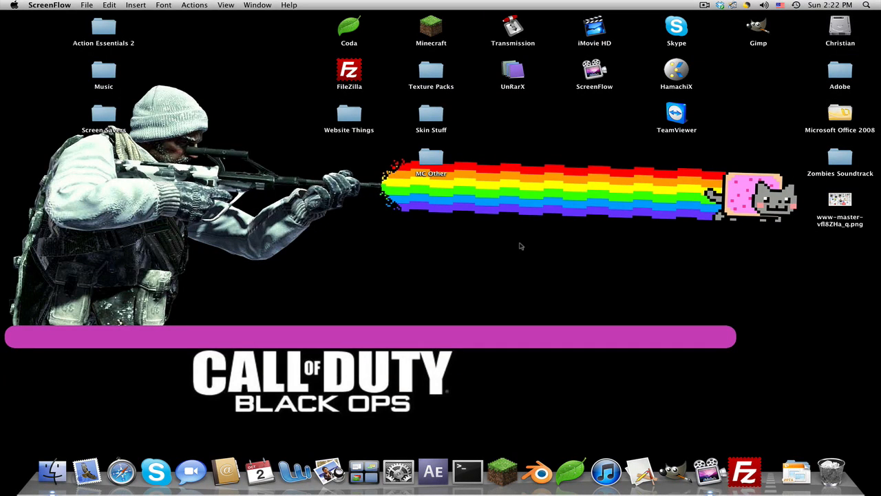
{"action": "mouse_move", "coordinate": [197, 431]}
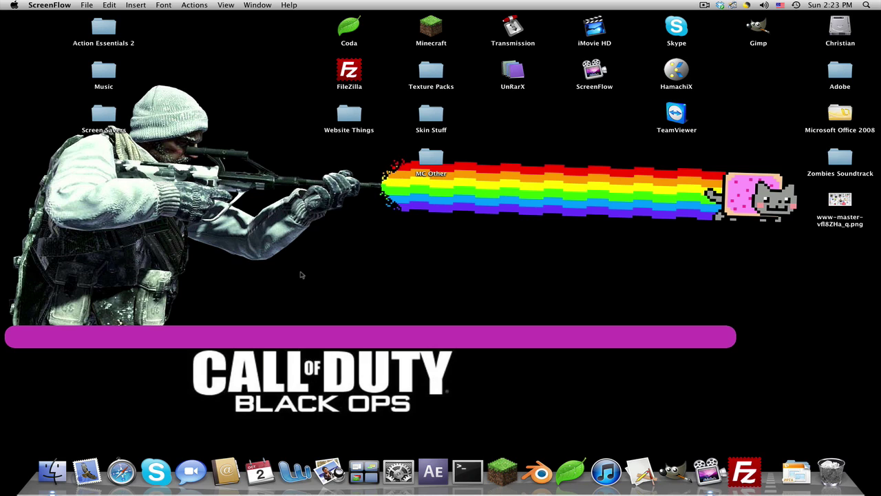
{"action": "mouse_move", "coordinate": [305, 271]}
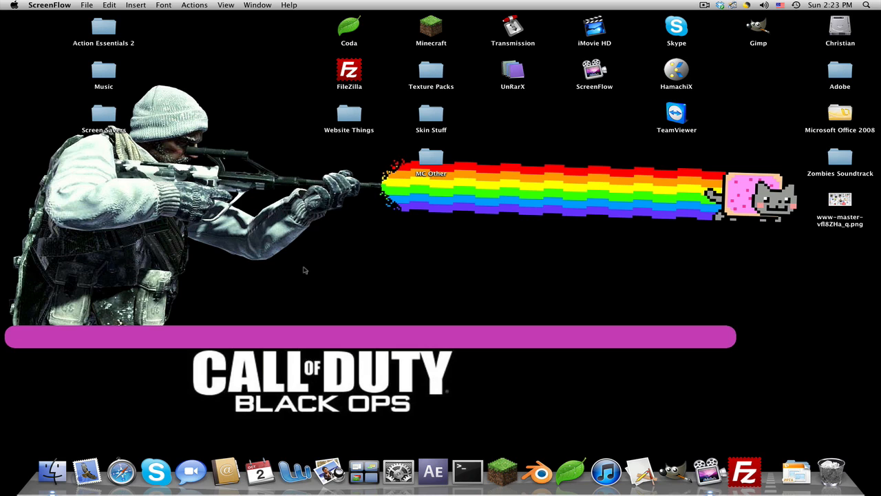
{"action": "mouse_move", "coordinate": [300, 264]}
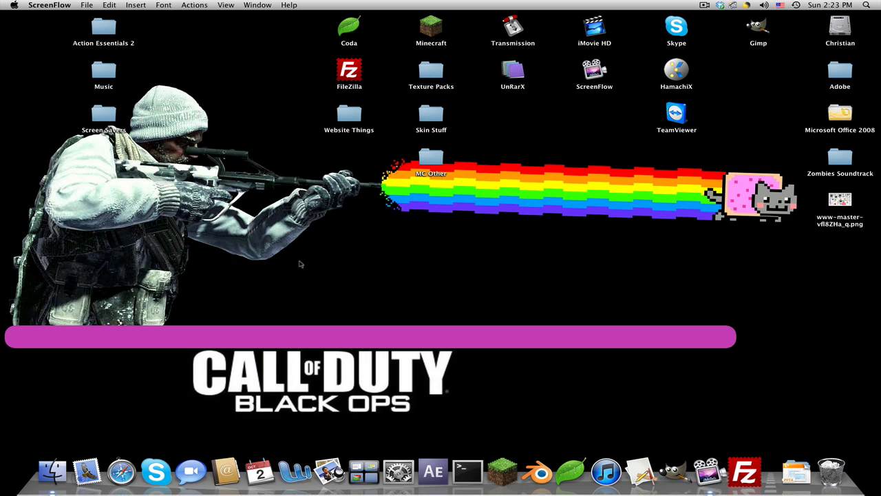
{"action": "mouse_move", "coordinate": [121, 472]}
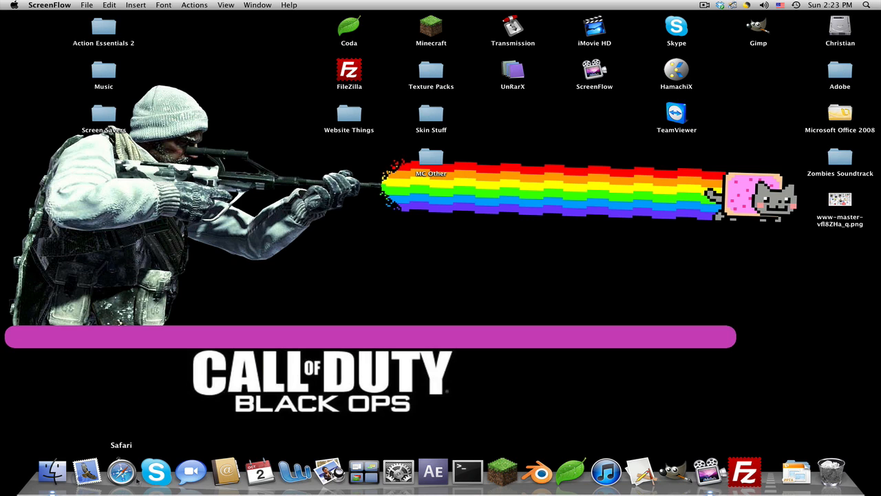
Launch Safari from the Dock so Apple's start page loads.
{"action": "left_click", "coordinate": [121, 472]}
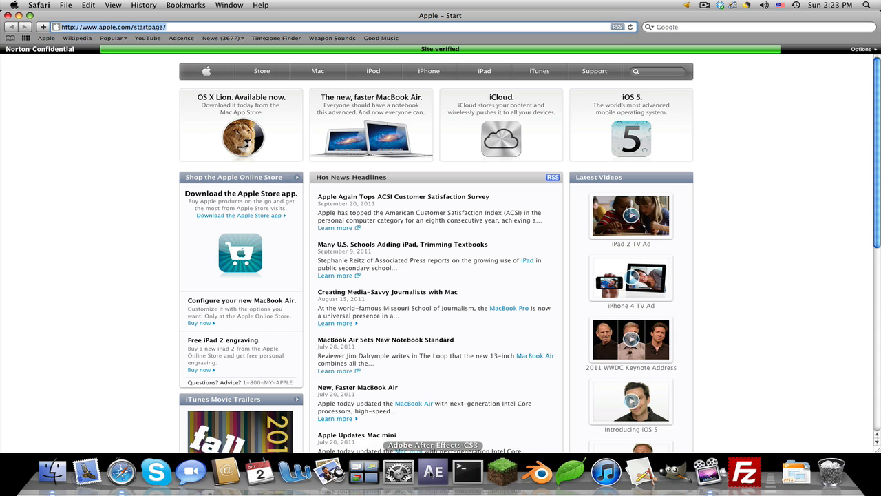
{"action": "mouse_move", "coordinate": [407, 480]}
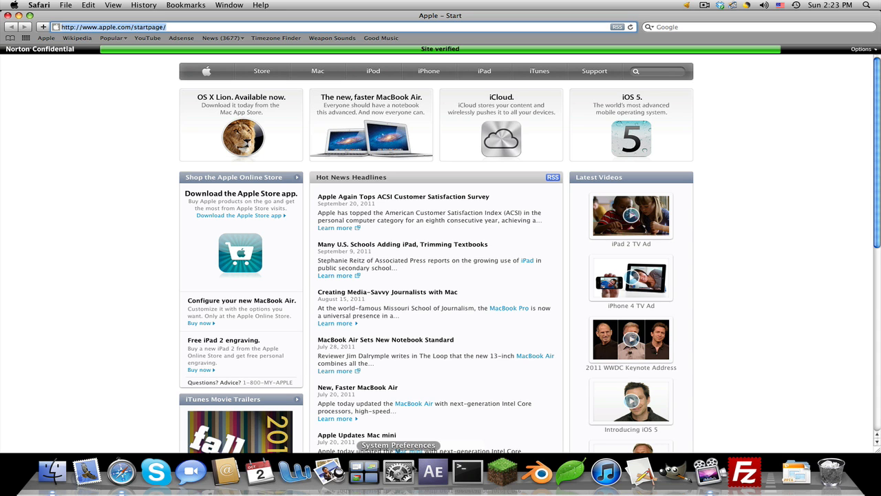
Look up the Mac's Ethernet IP 192.168.1.110 in Network preferences and carry it to Safari's address field.
{"action": "left_click", "coordinate": [393, 471]}
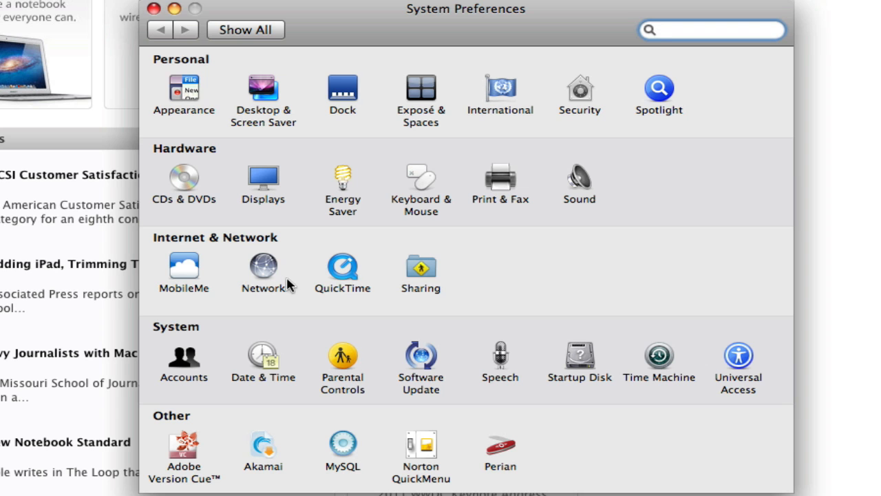
{"action": "left_click", "coordinate": [263, 265]}
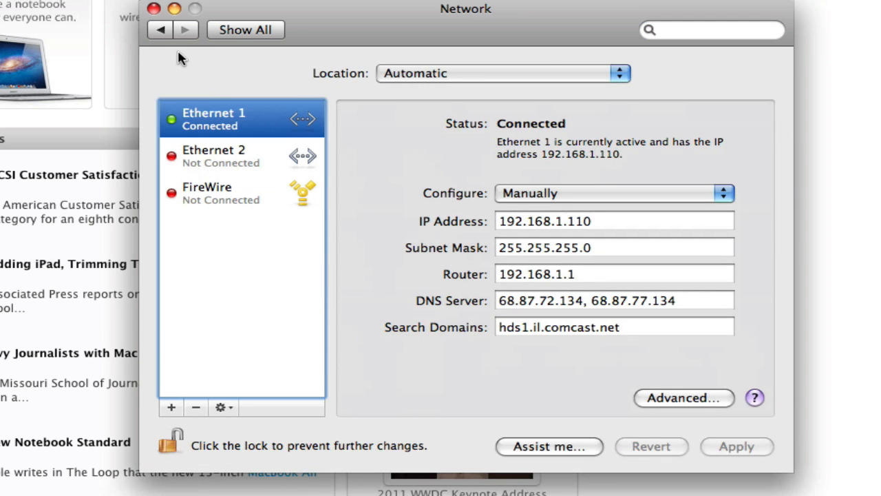
{"action": "left_click", "coordinate": [245, 29]}
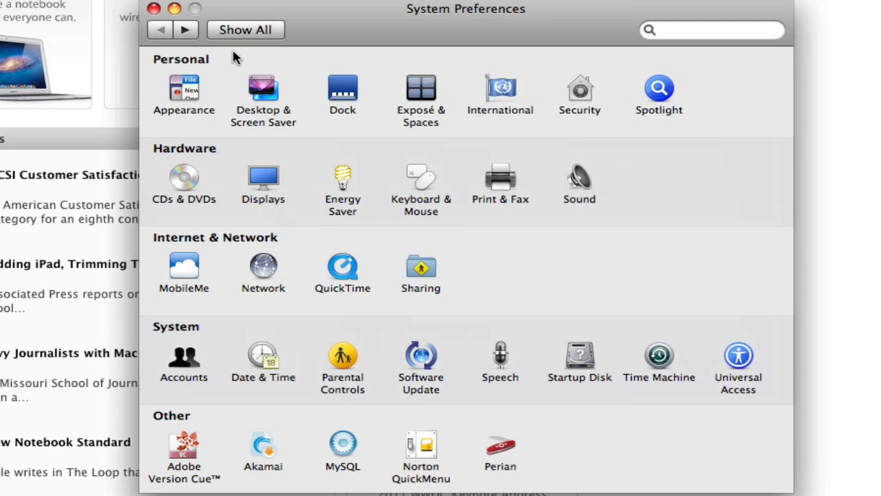
{"action": "mouse_move", "coordinate": [201, 242]}
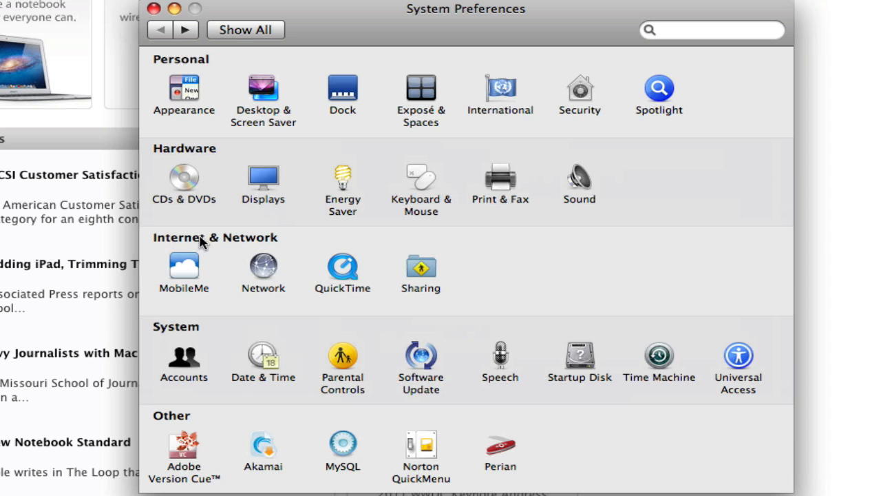
{"action": "left_click", "coordinate": [263, 265]}
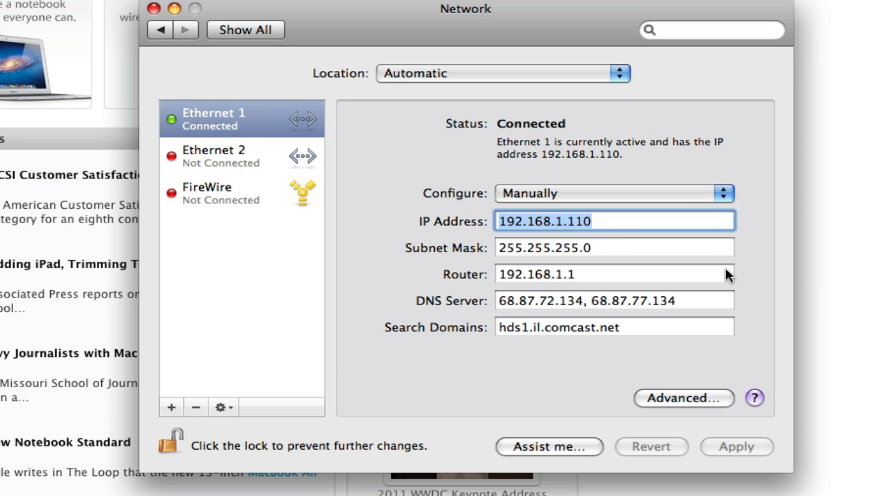
{"action": "left_click", "coordinate": [154, 16]}
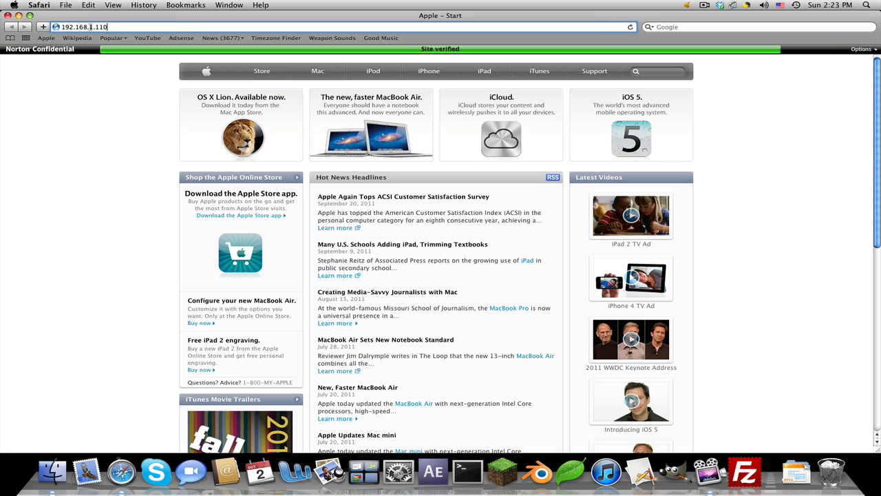
Load the Linksys router's Basic Setup page at 192.168.1.1.
{"action": "key", "text": "Backspace"}
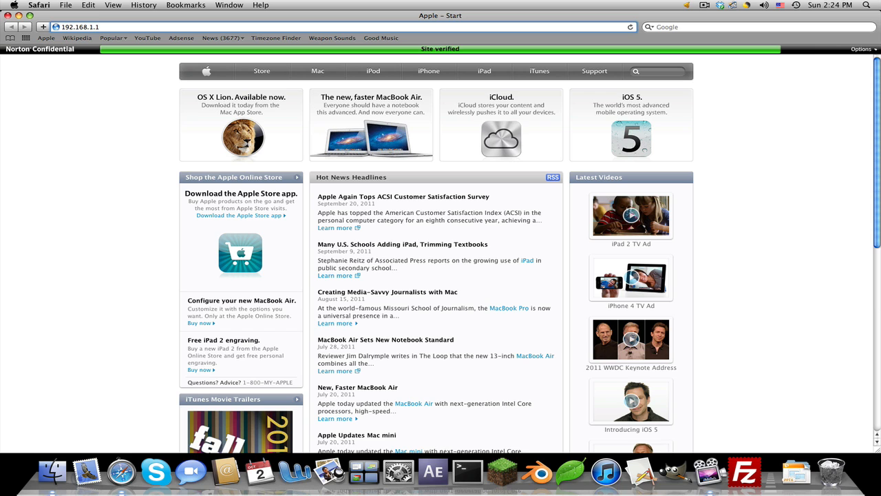
{"action": "key", "text": "Return"}
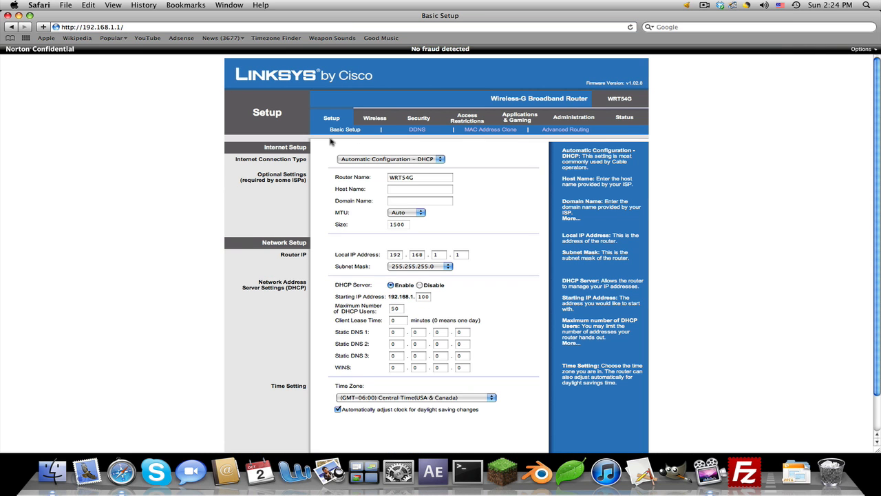
{"action": "mouse_move", "coordinate": [356, 10]}
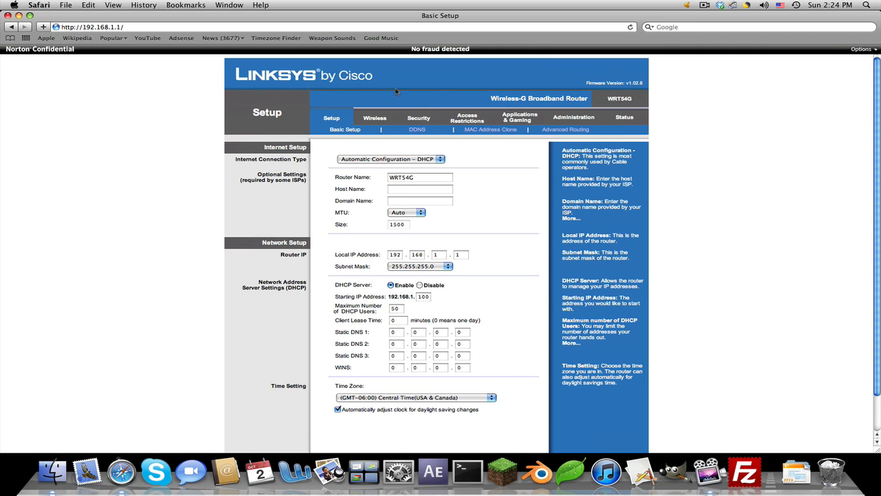
{"action": "mouse_move", "coordinate": [340, 100]}
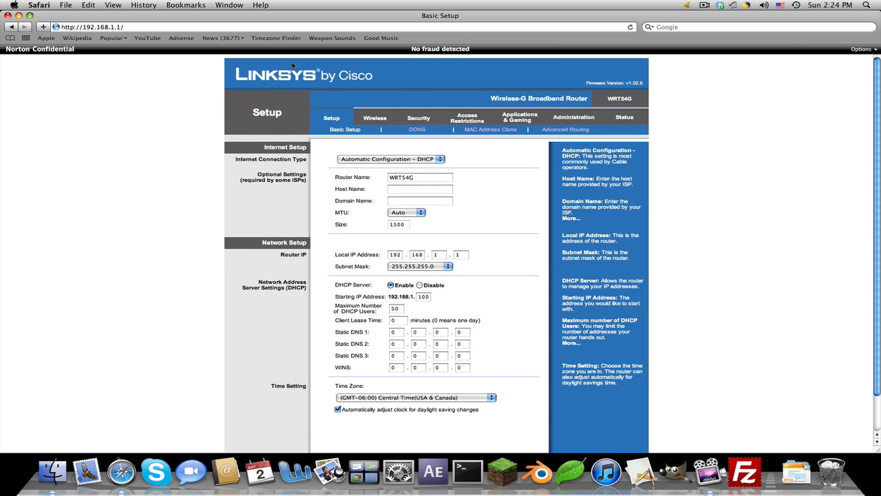
Go to the router's Applications & Gaming page with the Port Range Forward table.
{"action": "scroll", "scroll_direction": "down", "scroll_amount": 3}
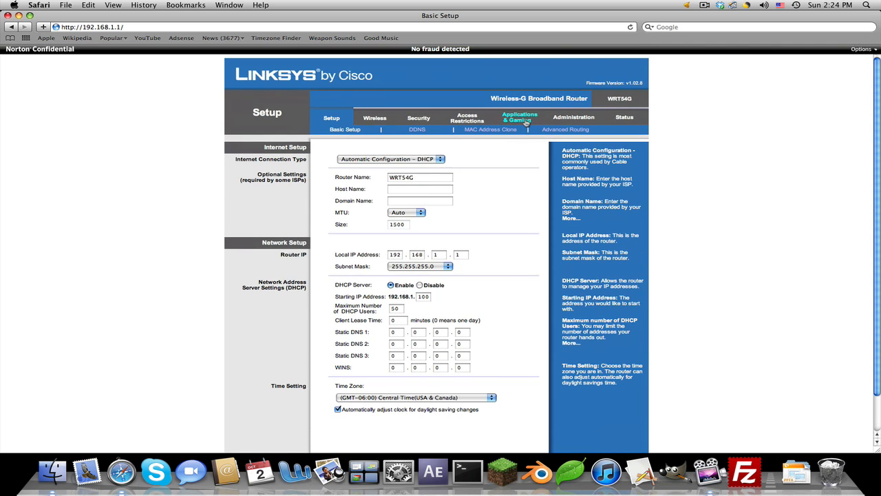
{"action": "left_click", "coordinate": [519, 115]}
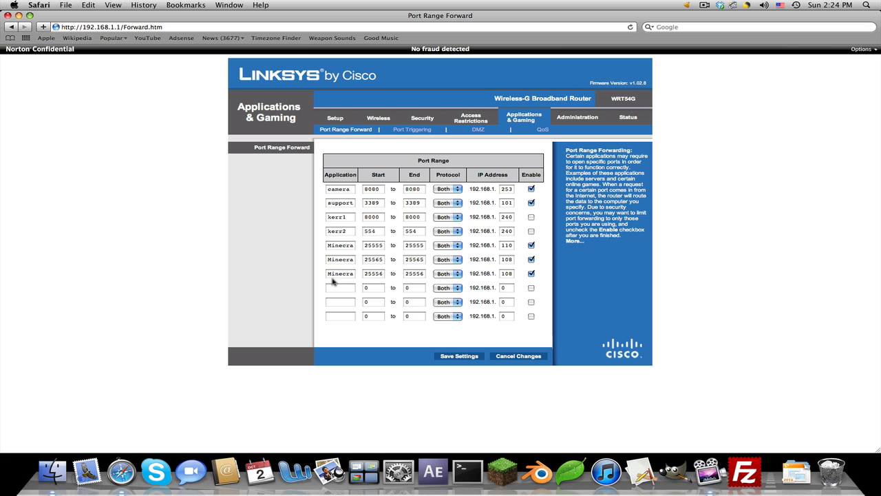
{"action": "mouse_move", "coordinate": [348, 409]}
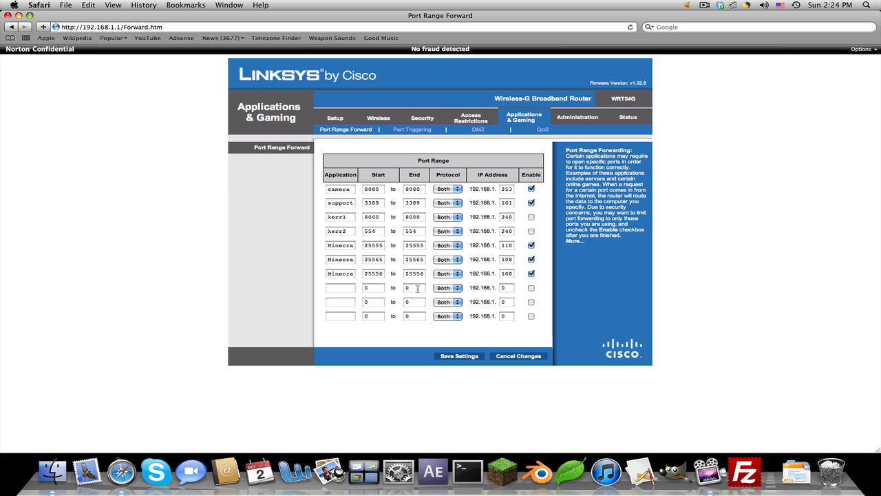
{"action": "left_click", "coordinate": [372, 288]}
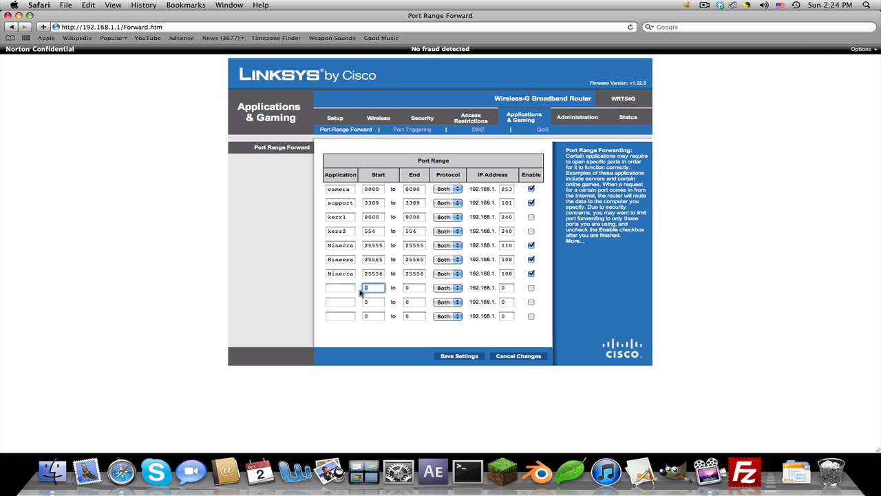
{"action": "mouse_move", "coordinate": [397, 288]}
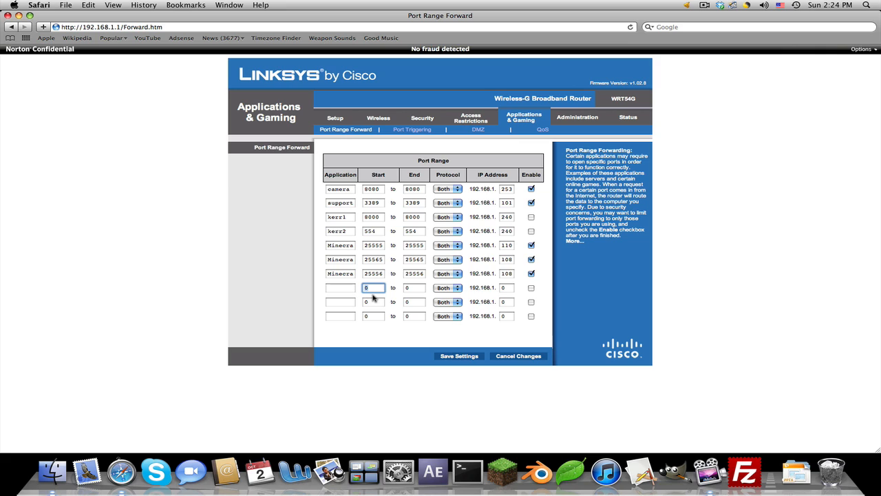
{"action": "type", "text": "25563"}
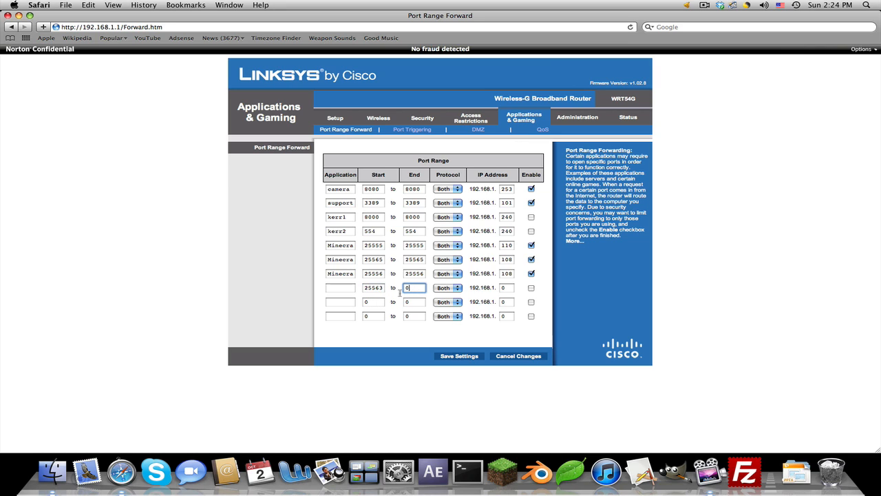
{"action": "key", "text": "Backspace"}
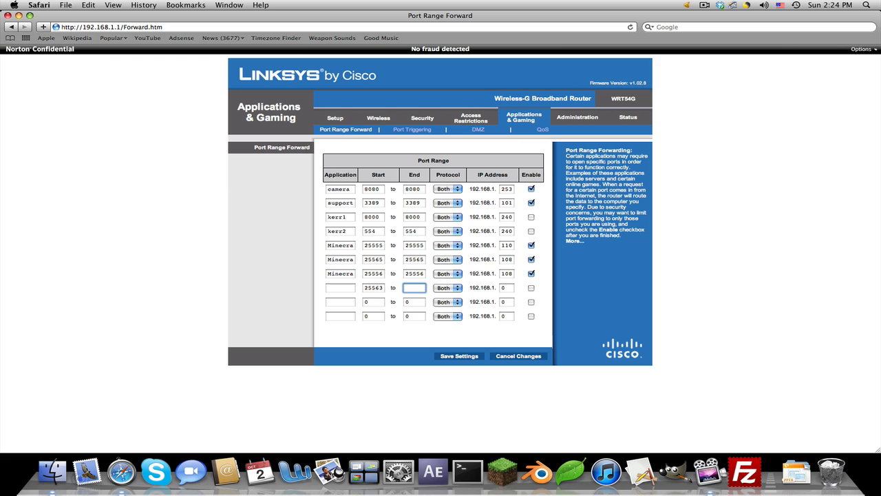
{"action": "type", "text": "25563"}
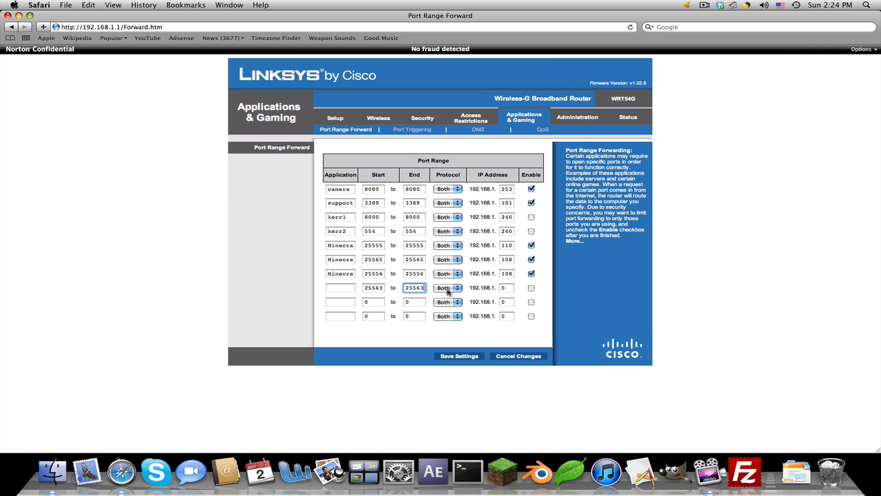
{"action": "left_click", "coordinate": [447, 288]}
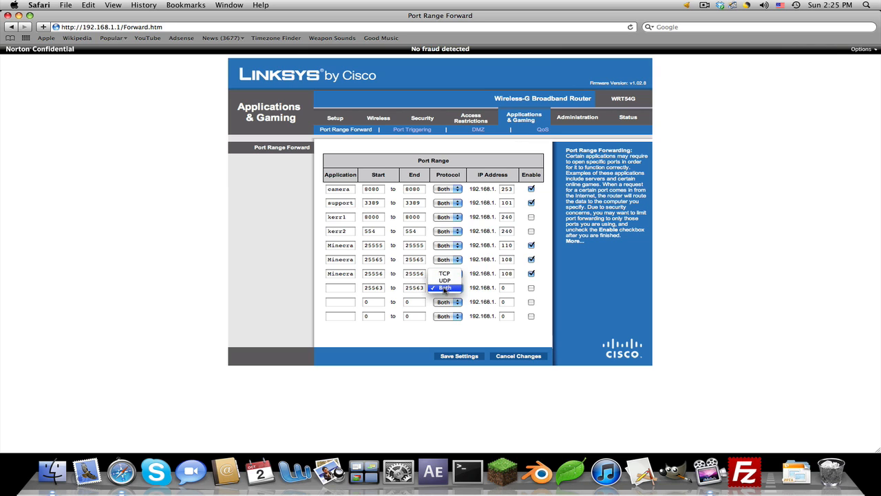
{"action": "left_click", "coordinate": [444, 287]}
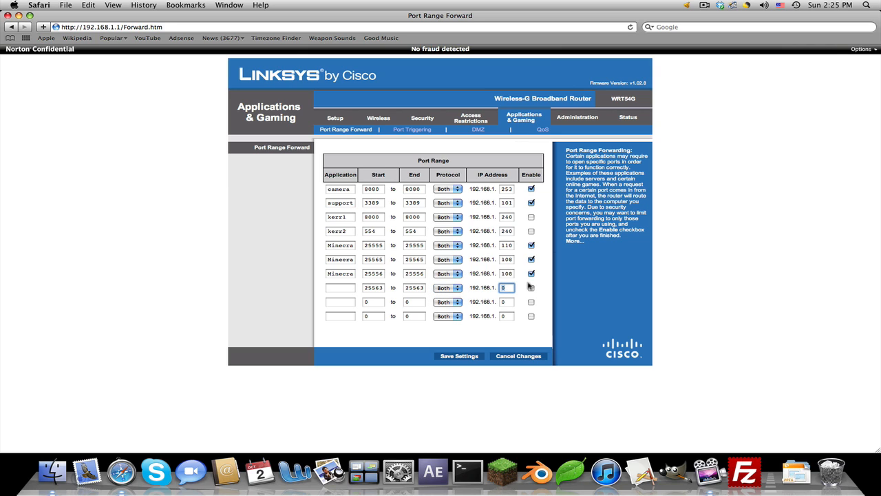
{"action": "type", "text": "110"}
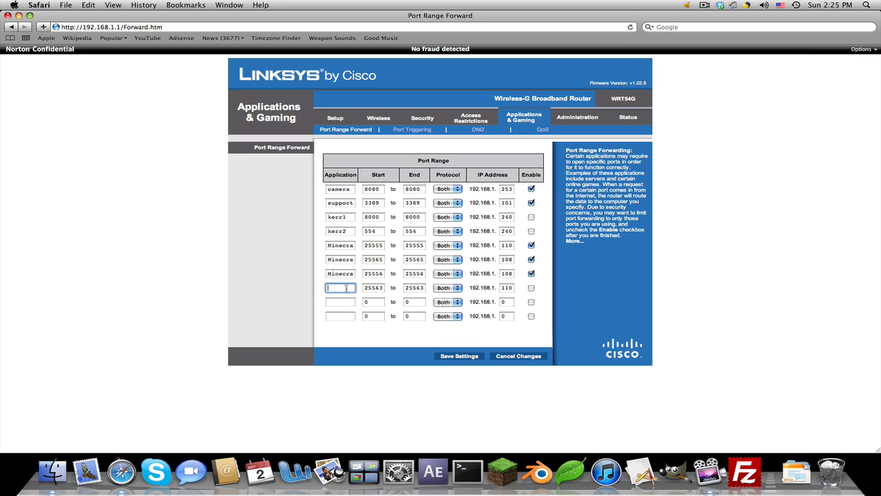
{"action": "type", "text": "MC T"}
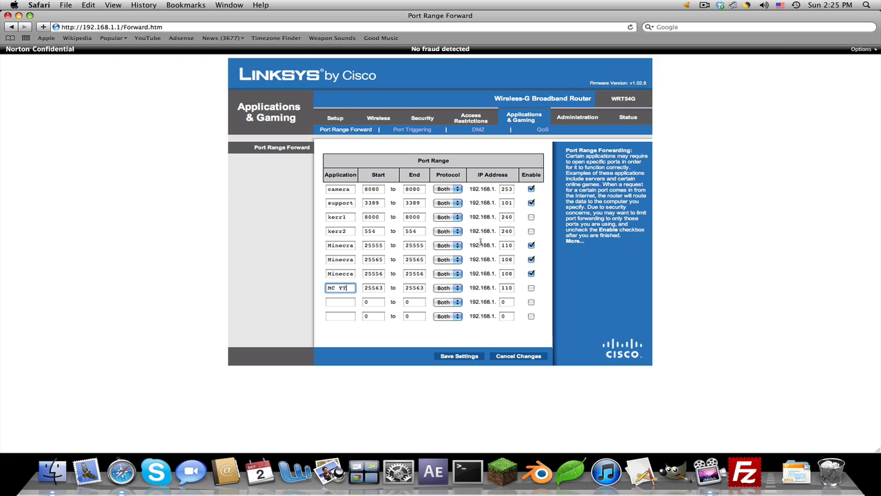
{"action": "mouse_move", "coordinate": [535, 147]}
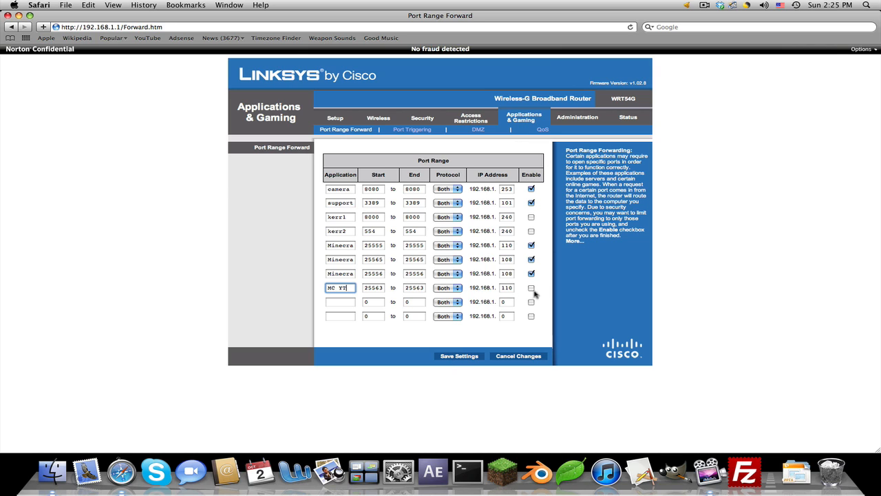
Enable the new 25563 forwarding rule and save the router settings.
{"action": "left_click", "coordinate": [530, 287]}
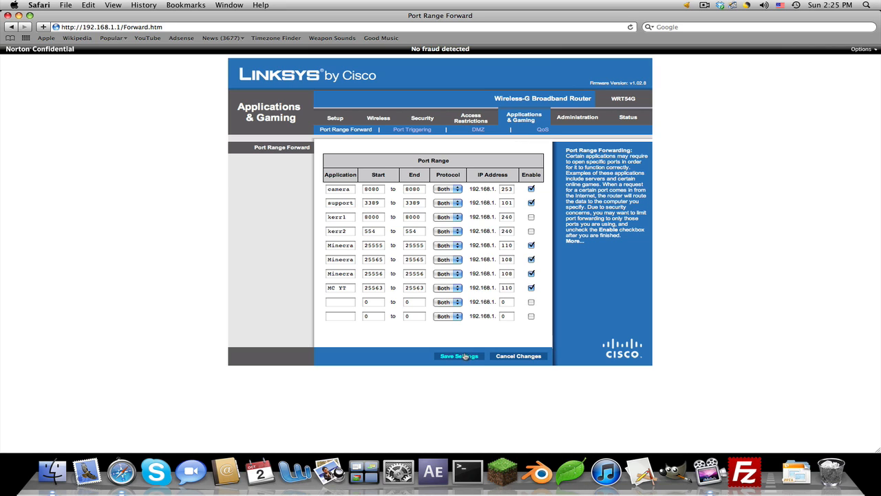
{"action": "left_click", "coordinate": [459, 355]}
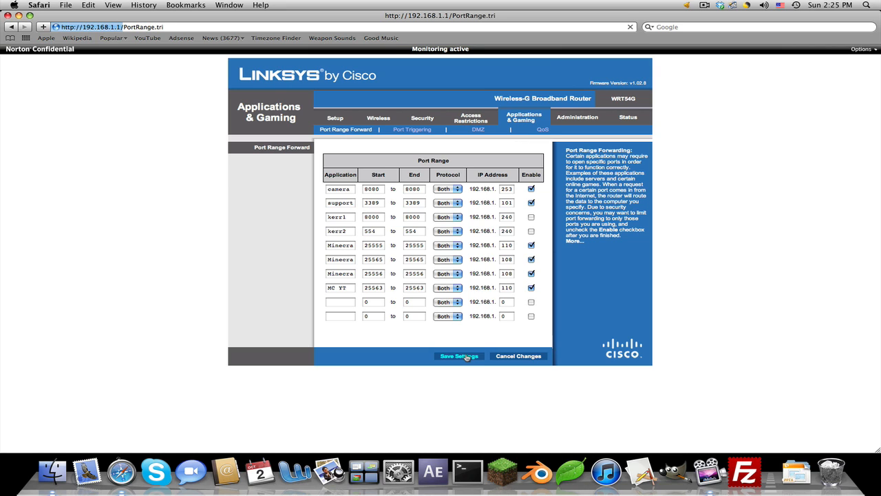
Confirm the successful save, return to the forwarding table, and start entering whatsmyip in the address bar.
{"action": "left_click", "coordinate": [458, 355]}
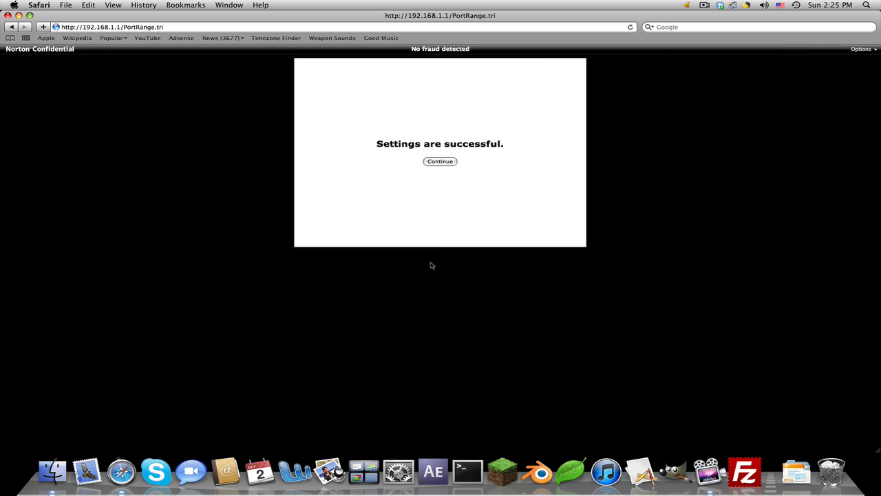
{"action": "left_click", "coordinate": [440, 161]}
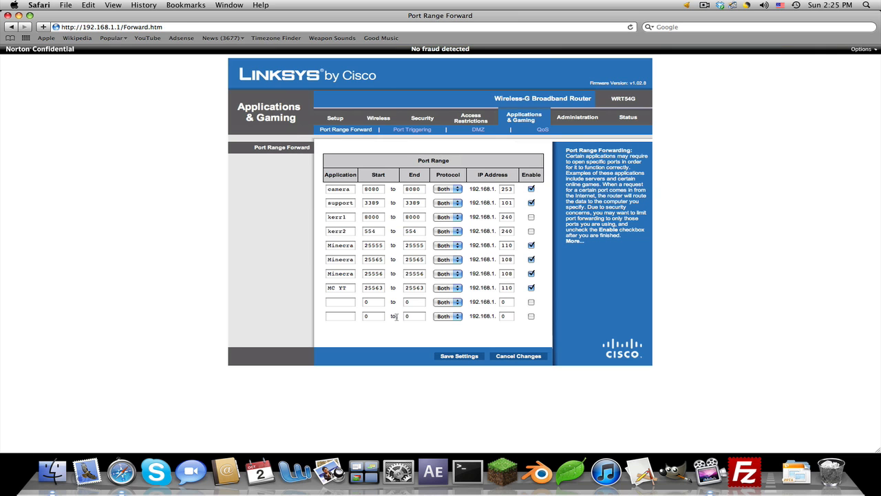
{"action": "mouse_move", "coordinate": [667, 335]}
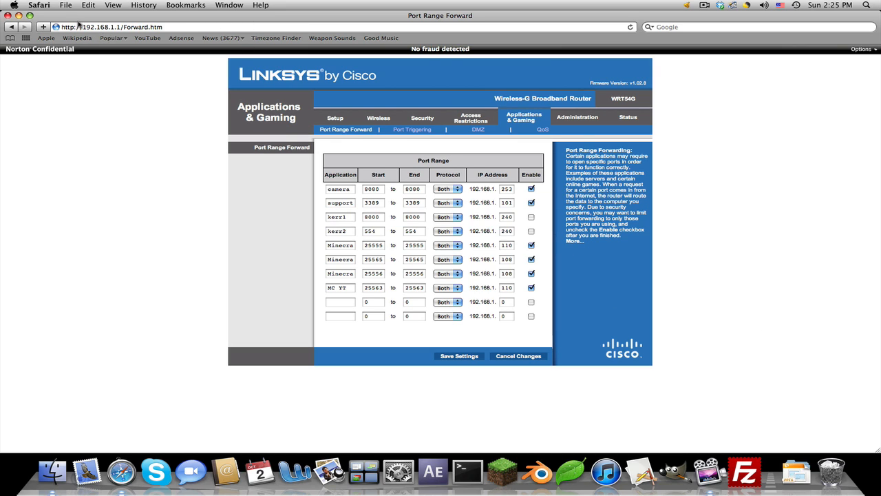
{"action": "type", "text": "whatsmyip.o"}
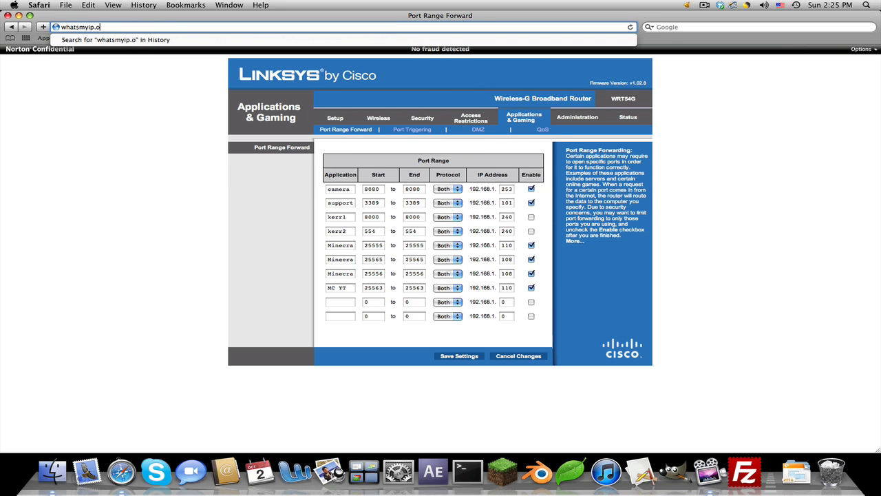
Find the external IP 67.174.16.177 on whatsmyip.org and launch Minecraft from the Dock.
{"action": "key", "text": "Return"}
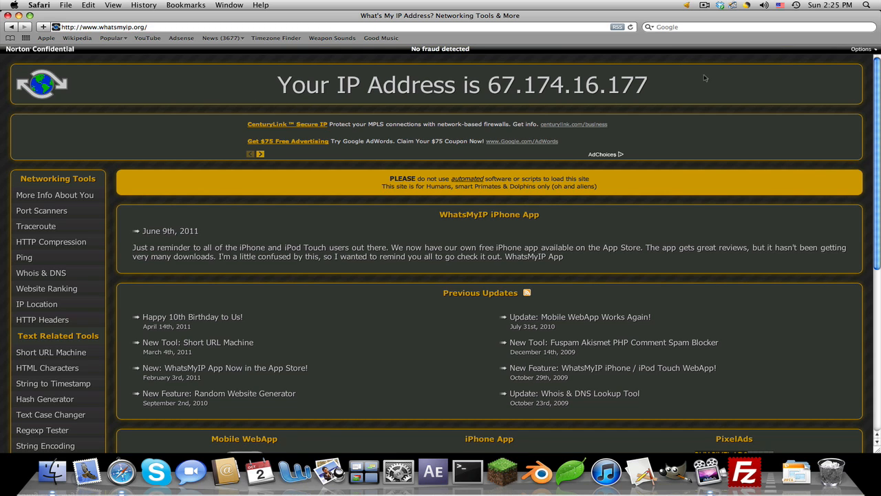
{"action": "double_click", "coordinate": [564, 85]}
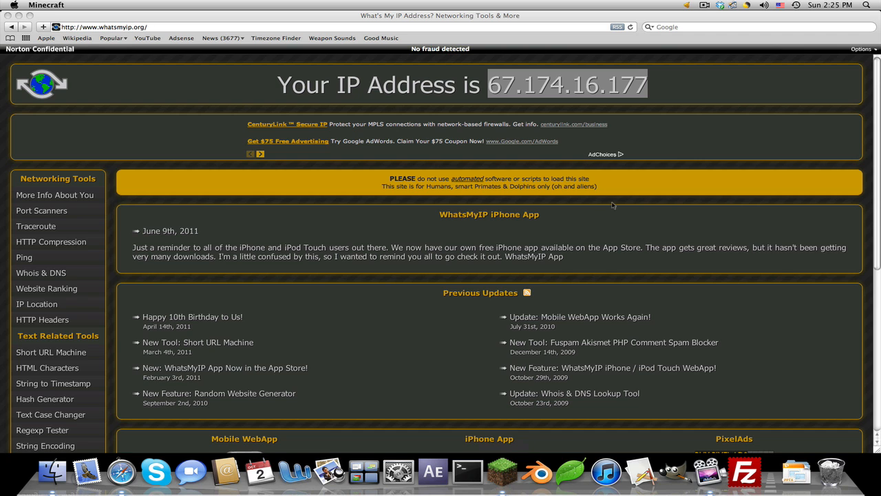
{"action": "left_click", "coordinate": [482, 477]}
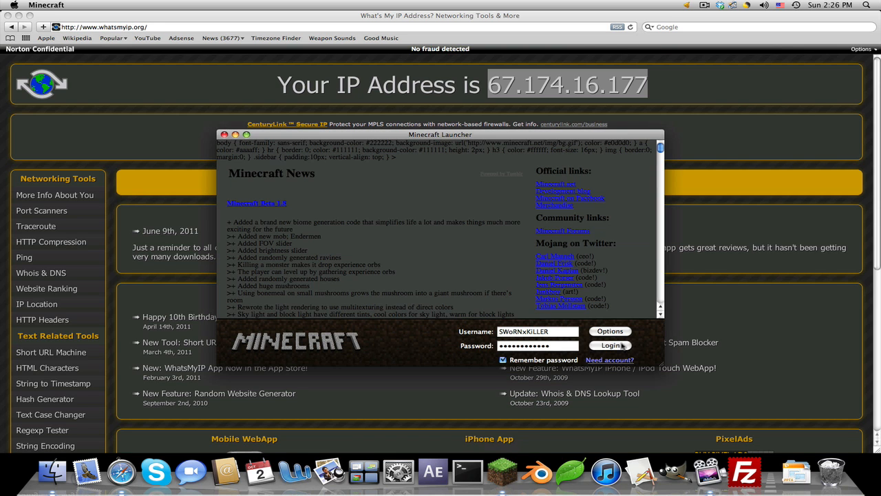
Log in to Minecraft and go to the multiplayer server list.
{"action": "left_click", "coordinate": [609, 345]}
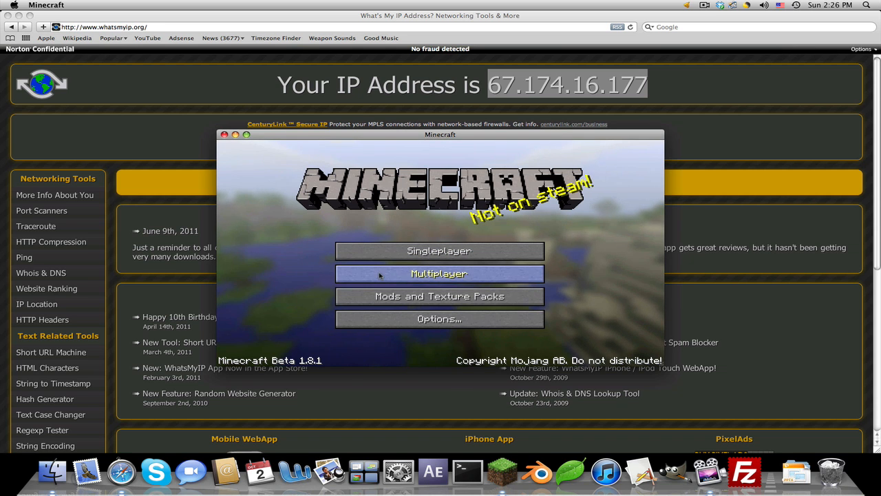
{"action": "left_click", "coordinate": [439, 273]}
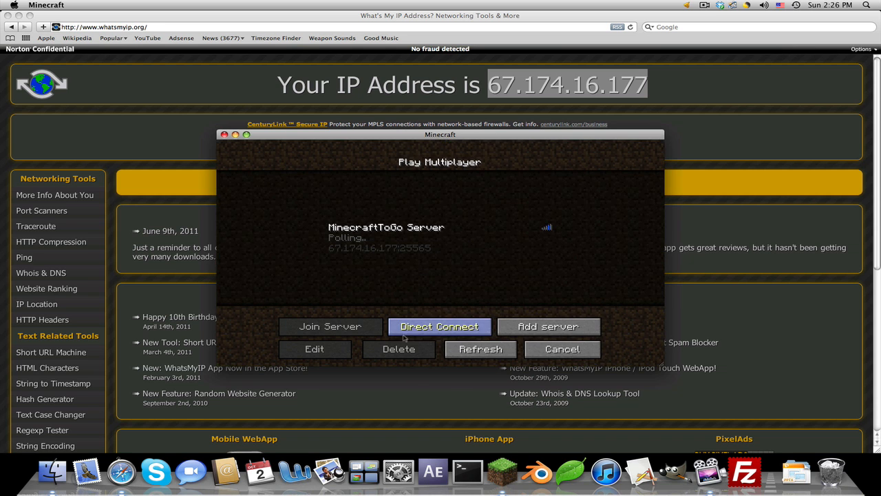
Direct Connect to the server at 67.174.16.177:25563 and submit the join.
{"action": "left_click", "coordinate": [439, 326]}
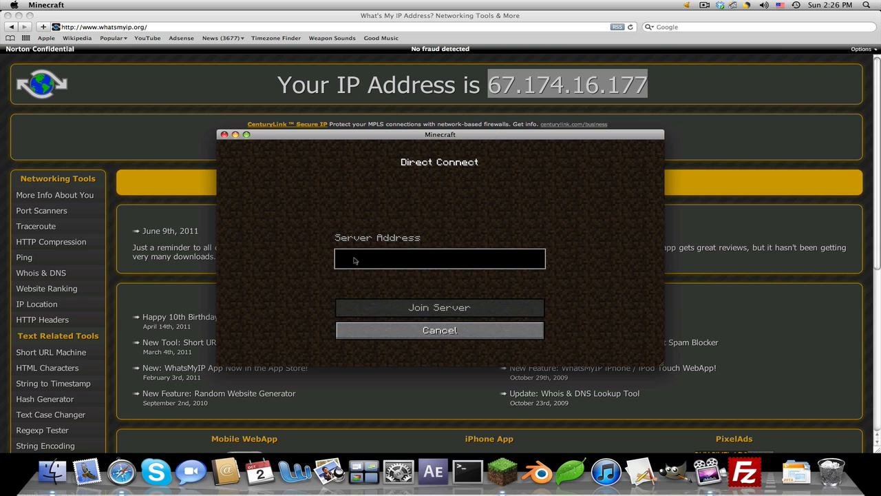
{"action": "type", "text": "v"}
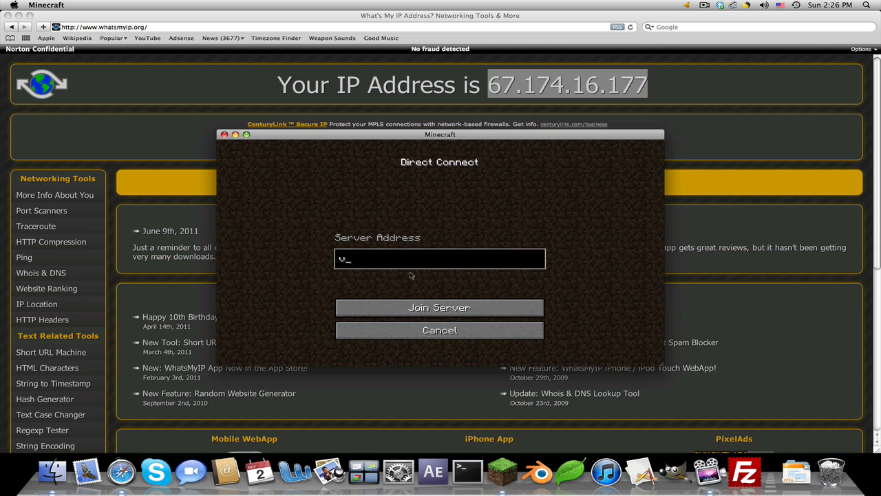
{"action": "type", "text": "67.174.16.177"}
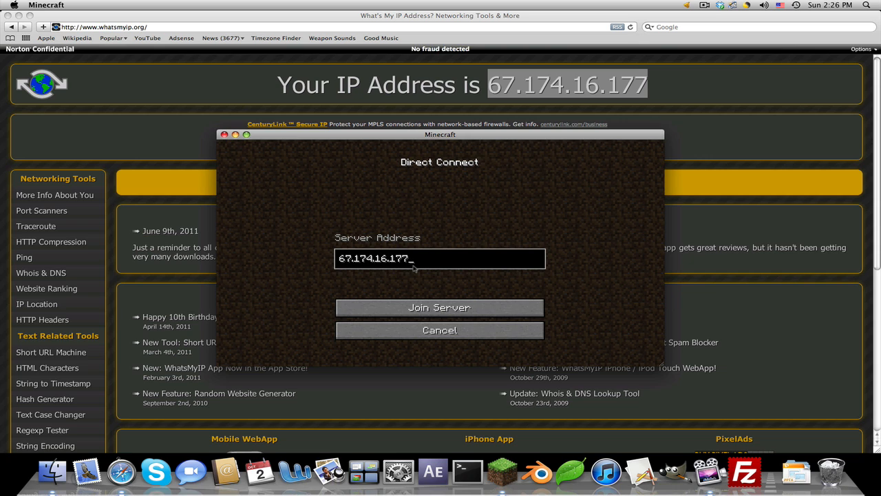
{"action": "type", "text": ":"}
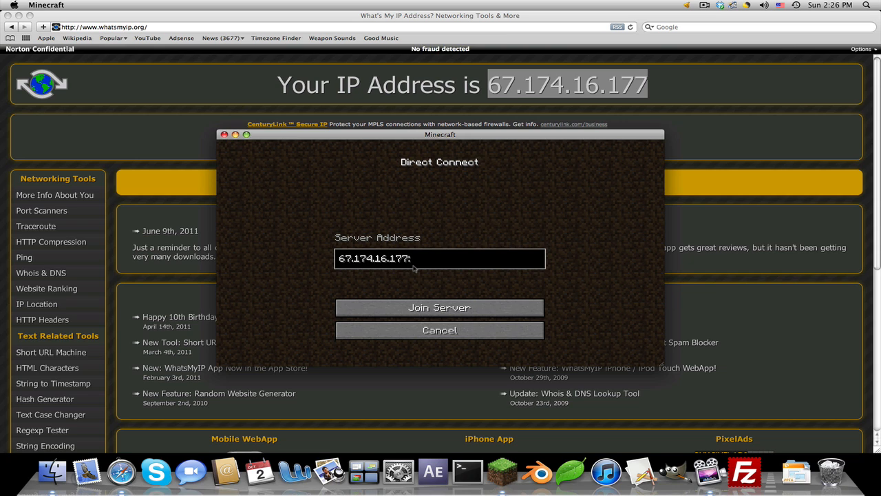
{"action": "type", "text": "2"}
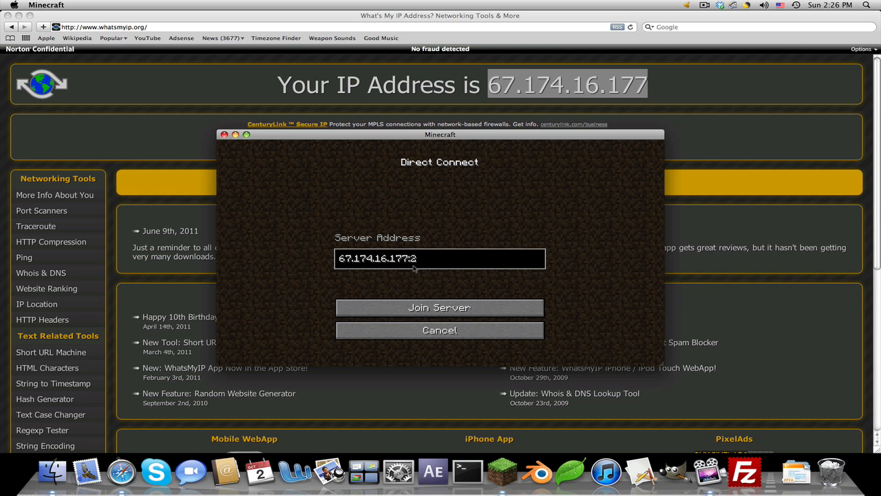
{"action": "type", "text": "5563"}
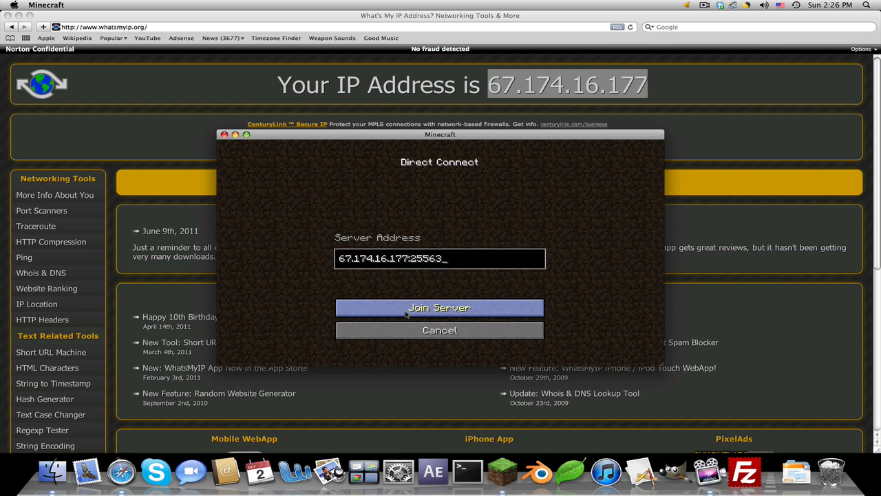
{"action": "left_click", "coordinate": [439, 330]}
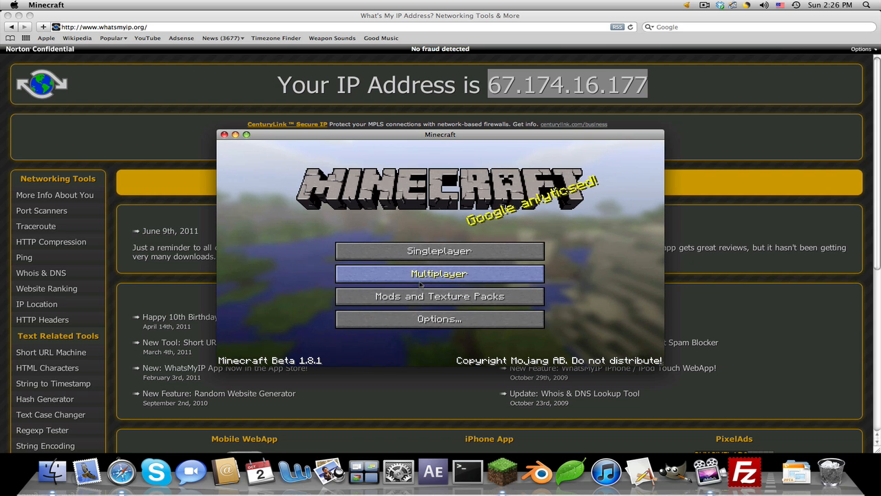
{"action": "left_click", "coordinate": [439, 274]}
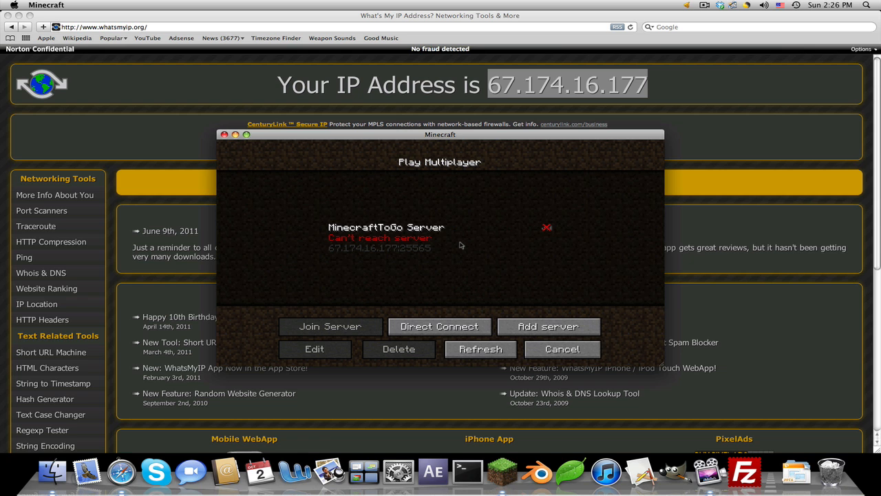
{"action": "mouse_move", "coordinate": [378, 250]}
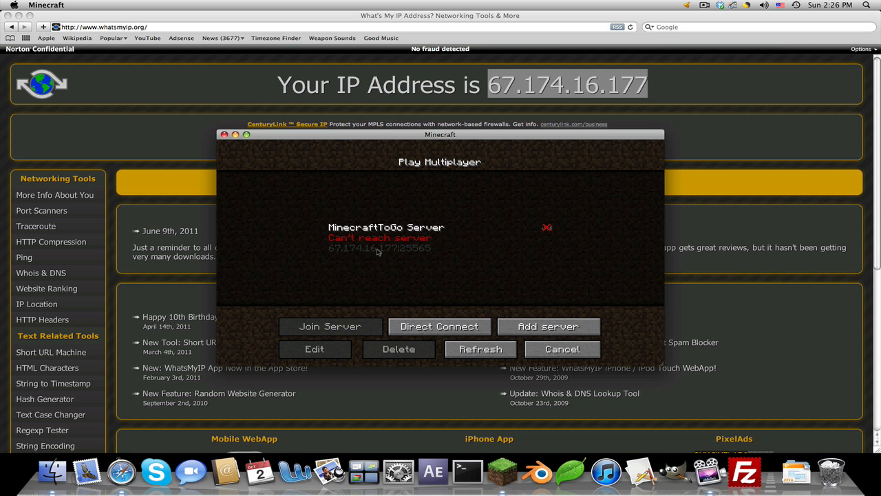
{"action": "left_click", "coordinate": [331, 326]}
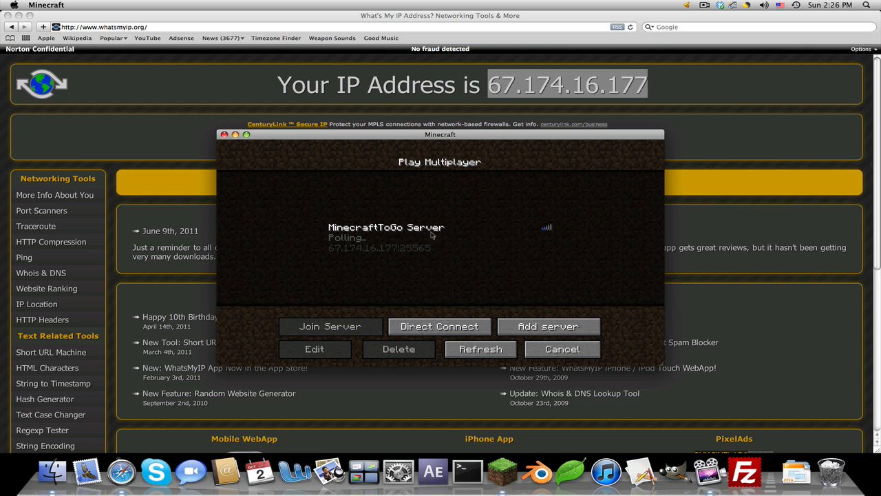
{"action": "left_click", "coordinate": [440, 326]}
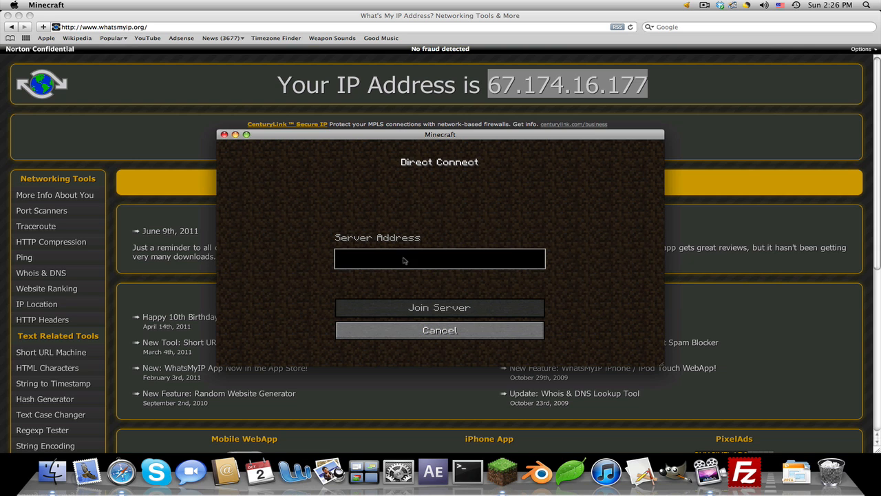
{"action": "type", "text": "67.174.16.177:25"}
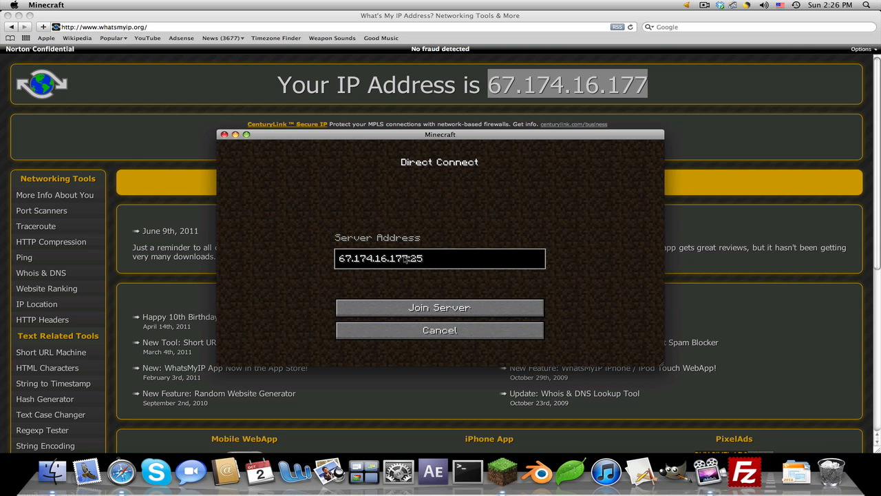
{"action": "type", "text": "563"}
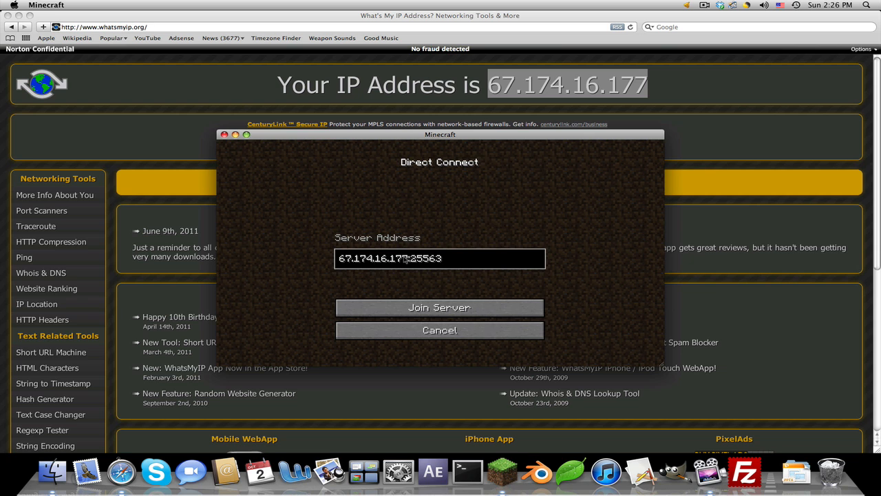